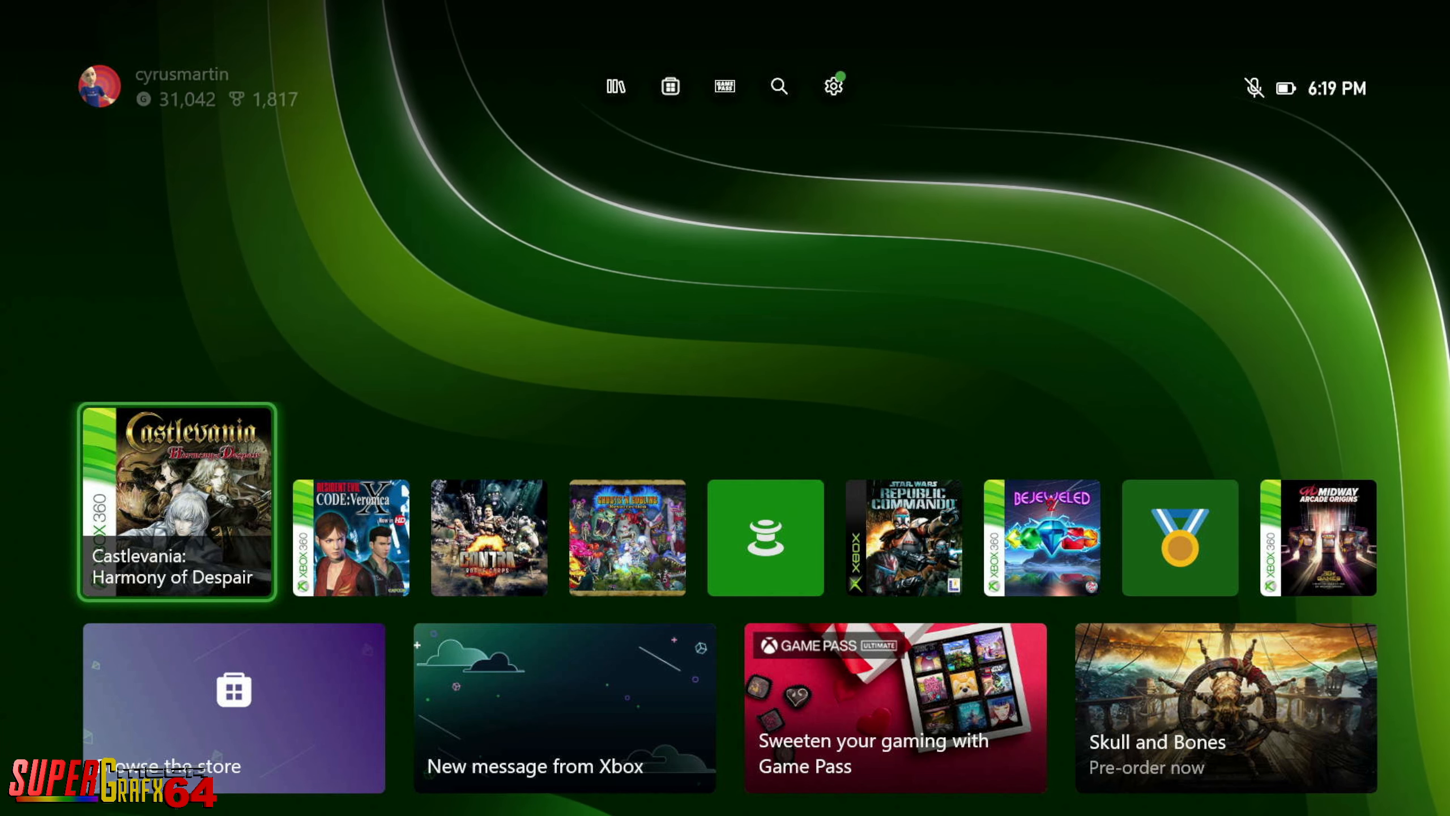
pyautogui.click(99, 86)
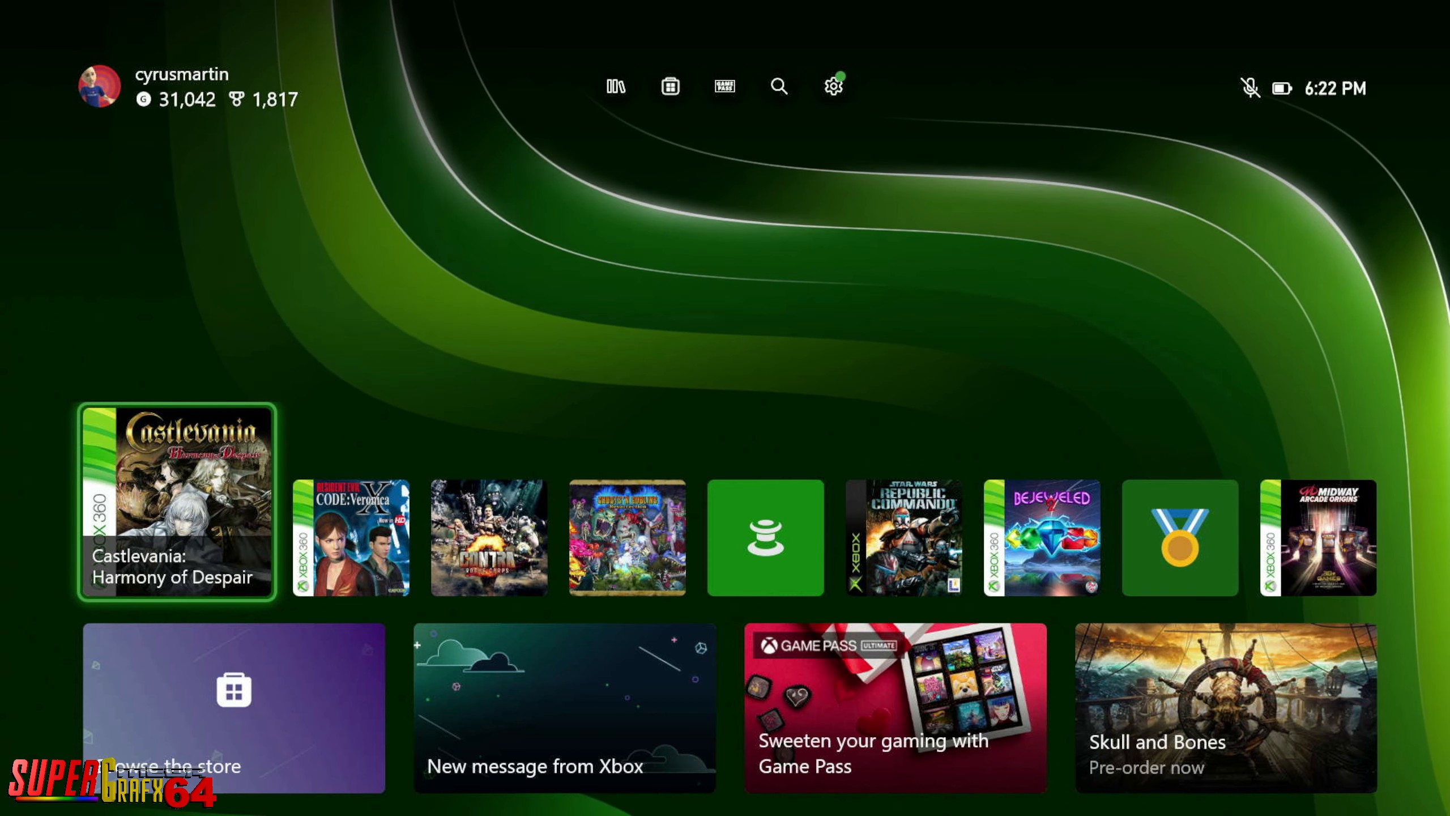
pyautogui.click(98, 88)
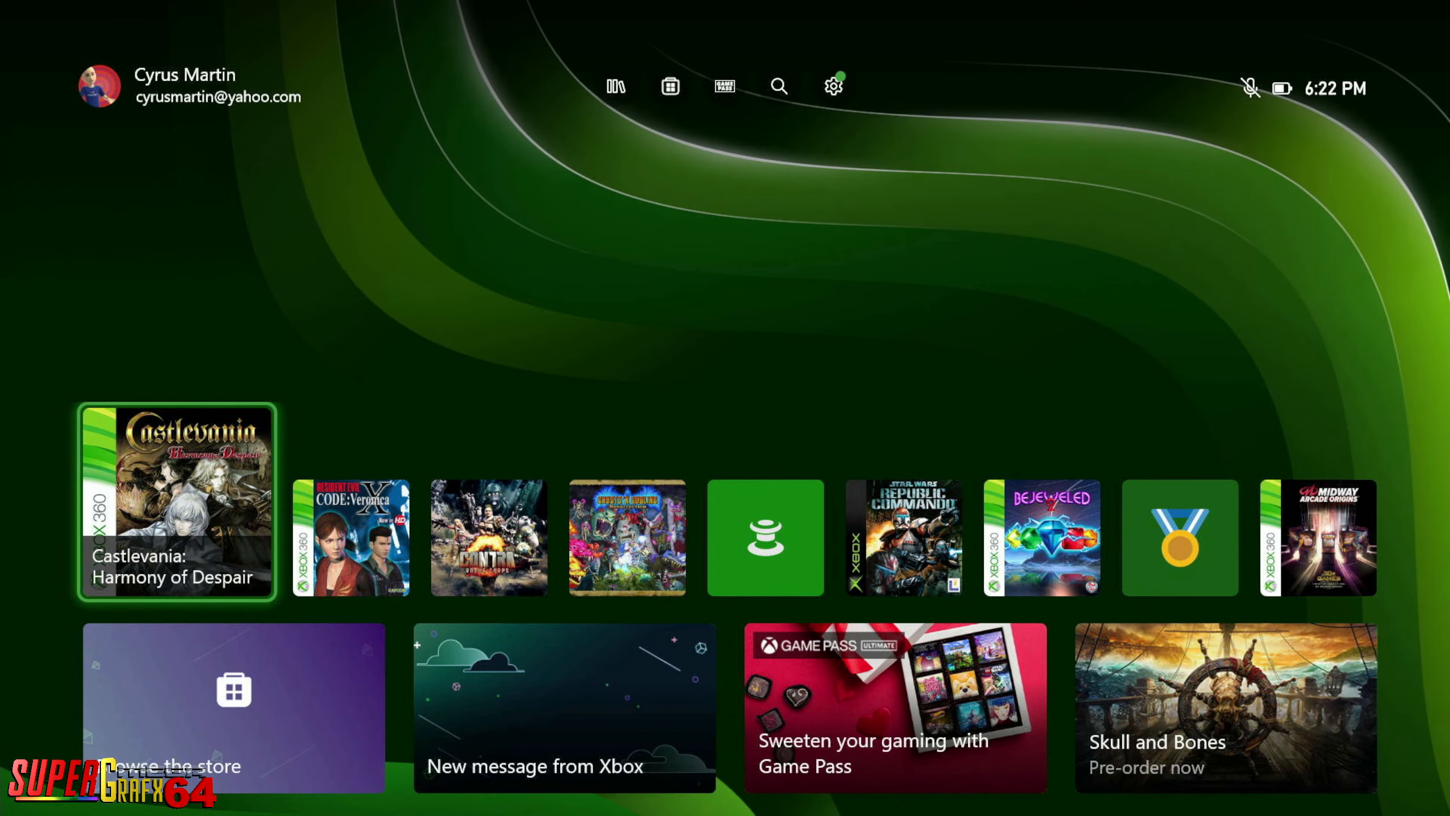